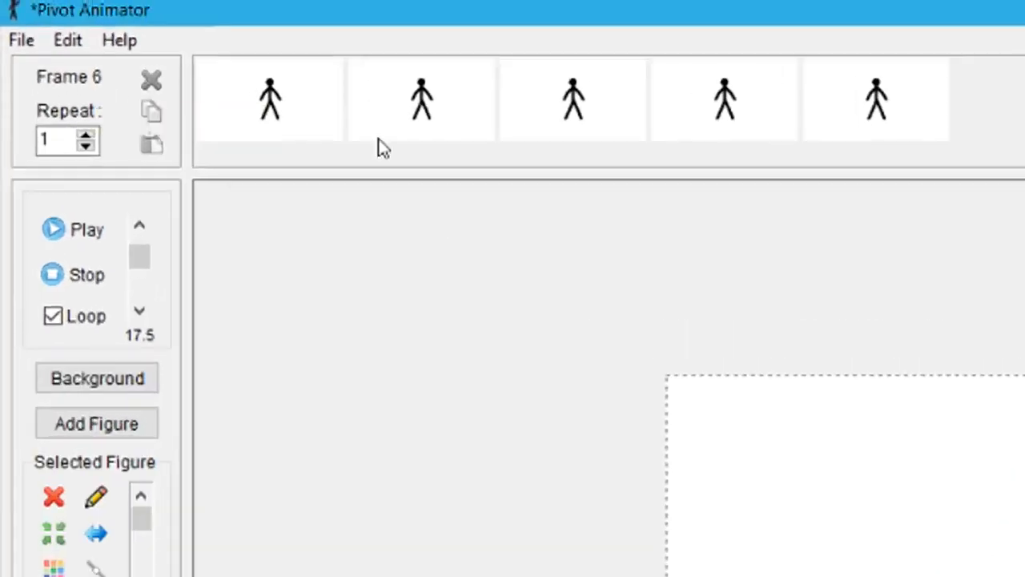
Step: Apply the BGG2.bmp brown background to the Ctrl-selected alternating frames
{"action": "left_click", "coordinate": [874, 100]}
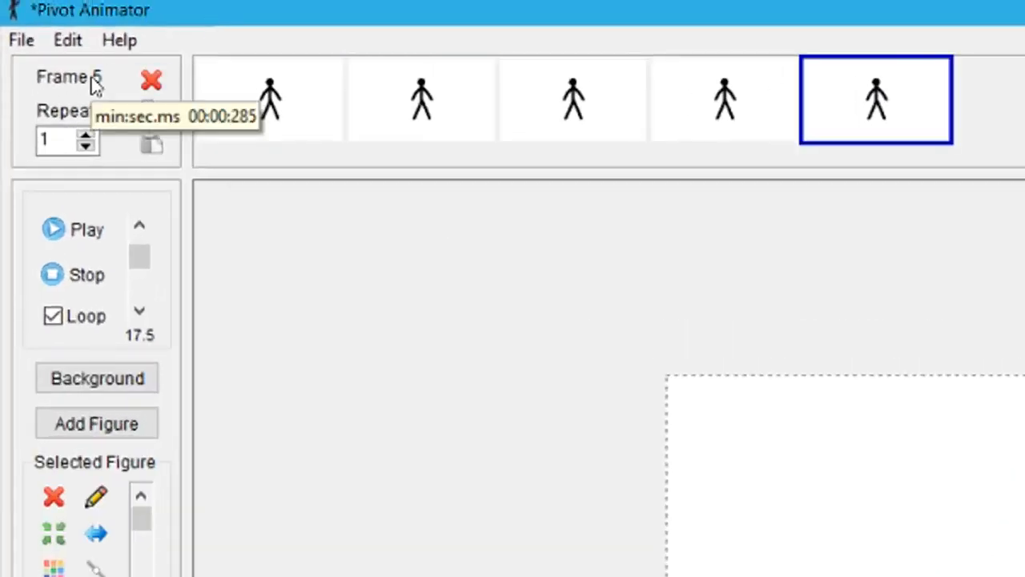
{"action": "left_click", "coordinate": [269, 99]}
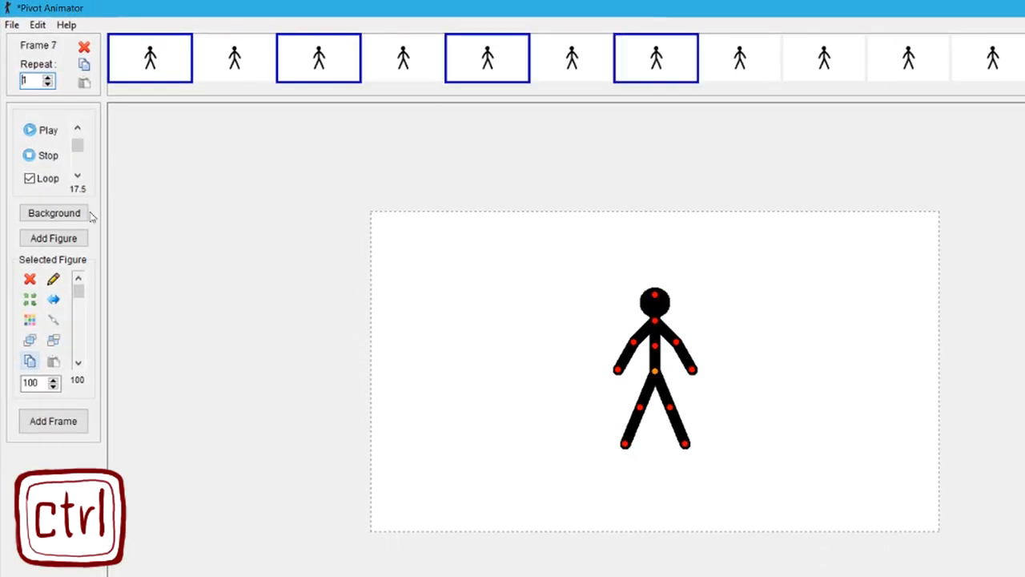
{"action": "left_click", "coordinate": [54, 212]}
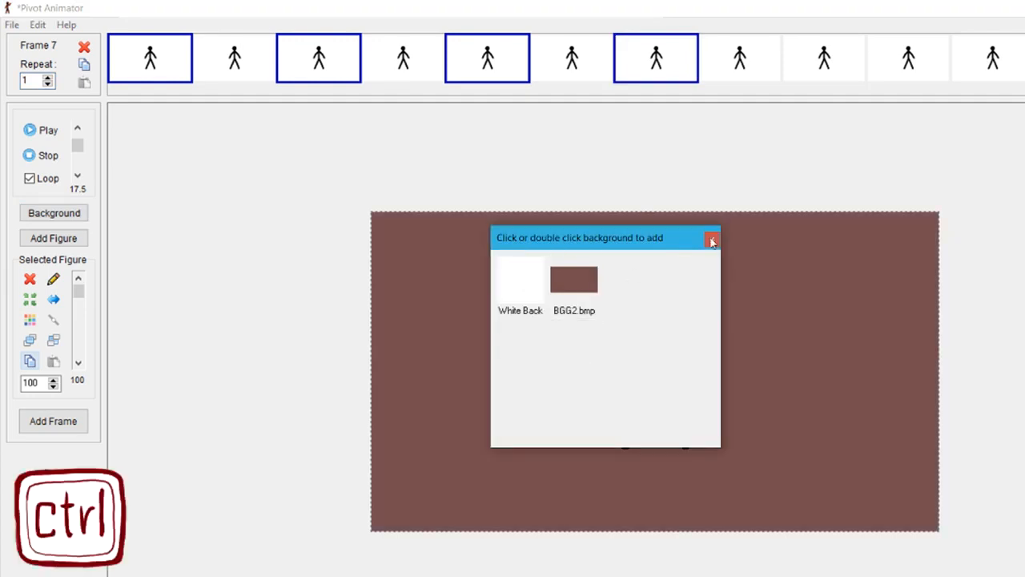
{"action": "left_click", "coordinate": [711, 240]}
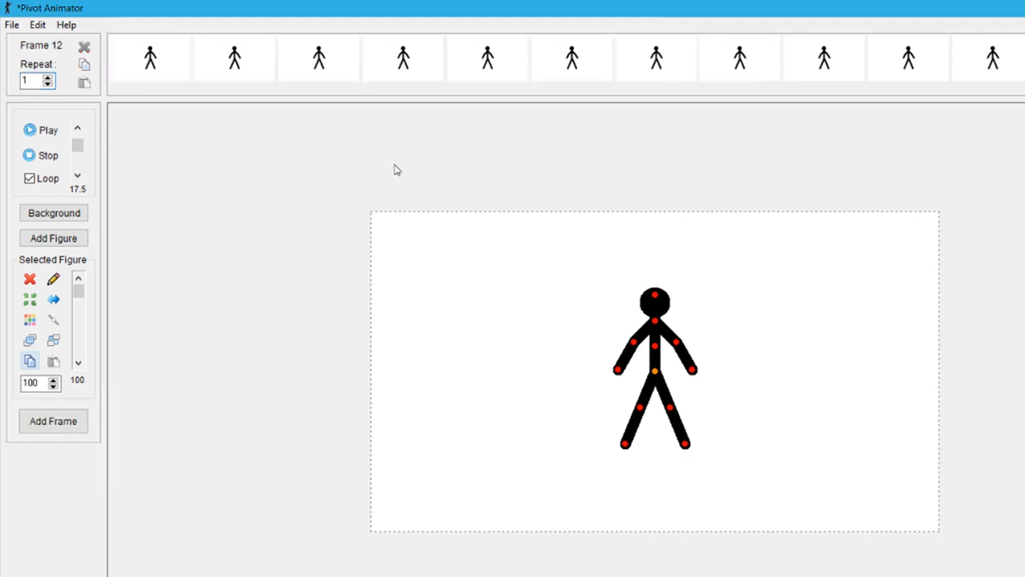
{"action": "left_click", "coordinate": [234, 58]}
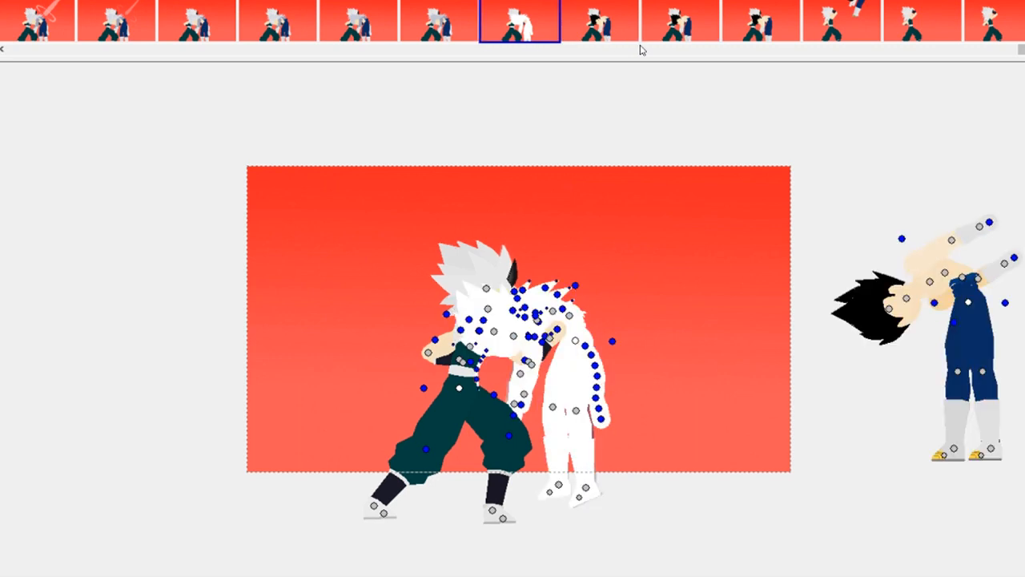
Step: Step to the first frame and Ctrl-place a black limb-shaped body part on the stage
{"action": "left_click", "coordinate": [759, 24]}
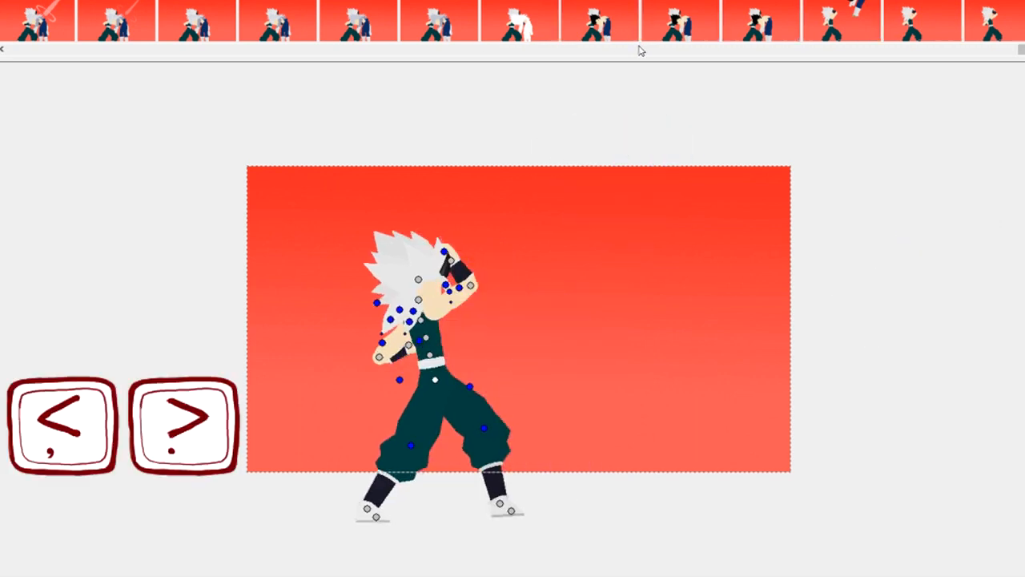
{"action": "key", "text": "space"}
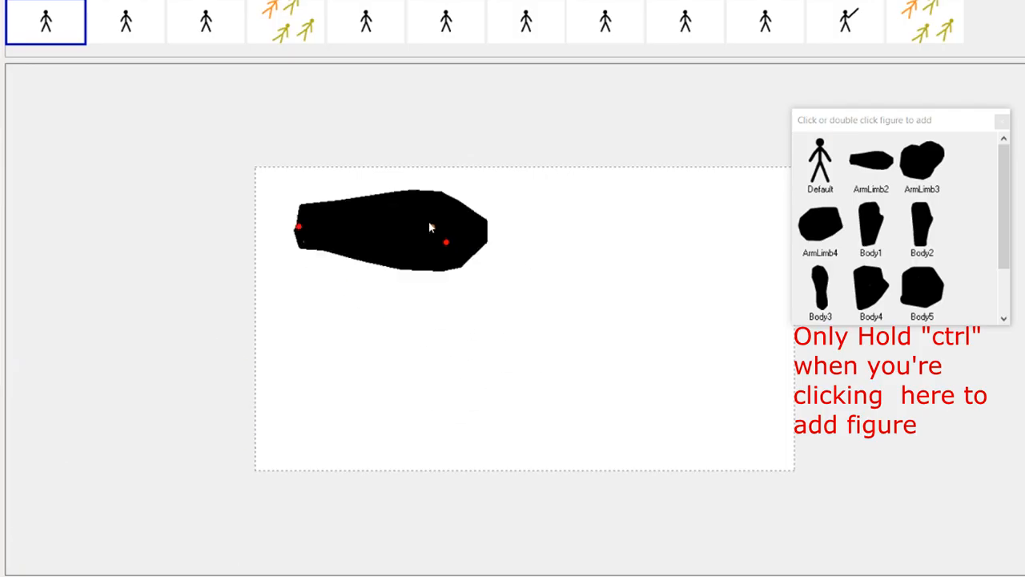
{"action": "left_click", "coordinate": [820, 227]}
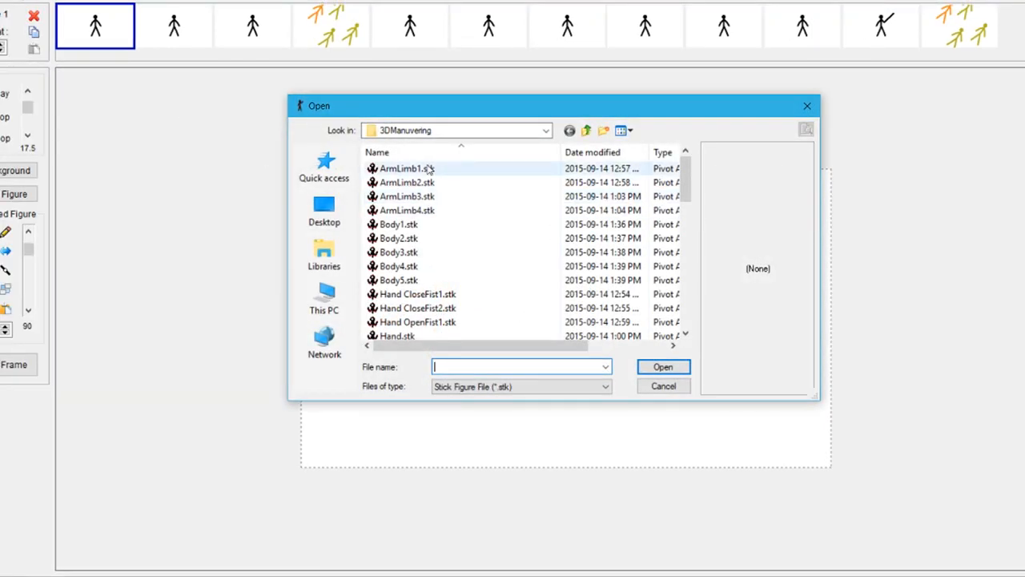
Step: Load the multi-selected .stk body-part files together onto the stage
{"action": "left_click", "coordinate": [664, 365]}
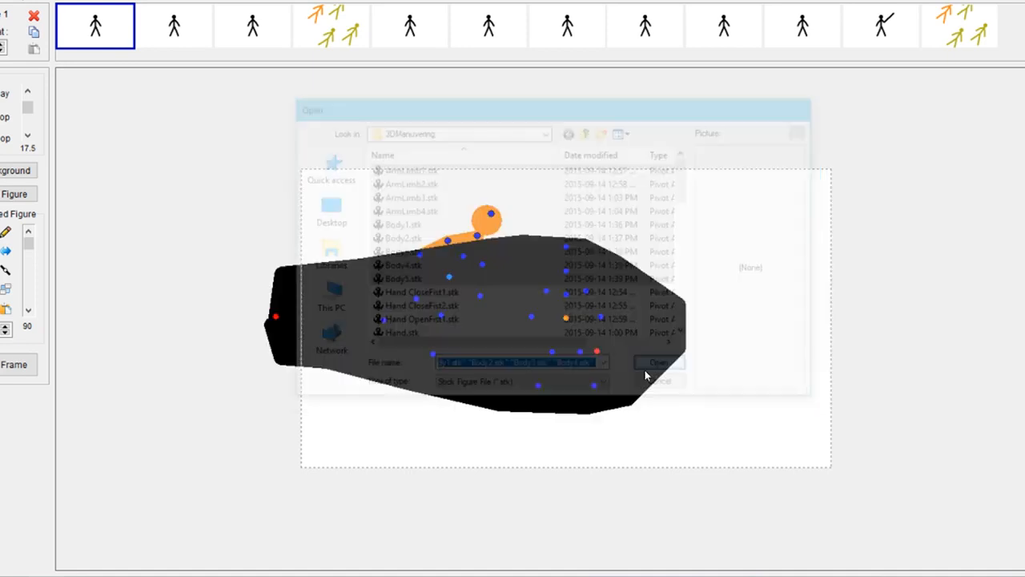
{"action": "left_click", "coordinate": [658, 362]}
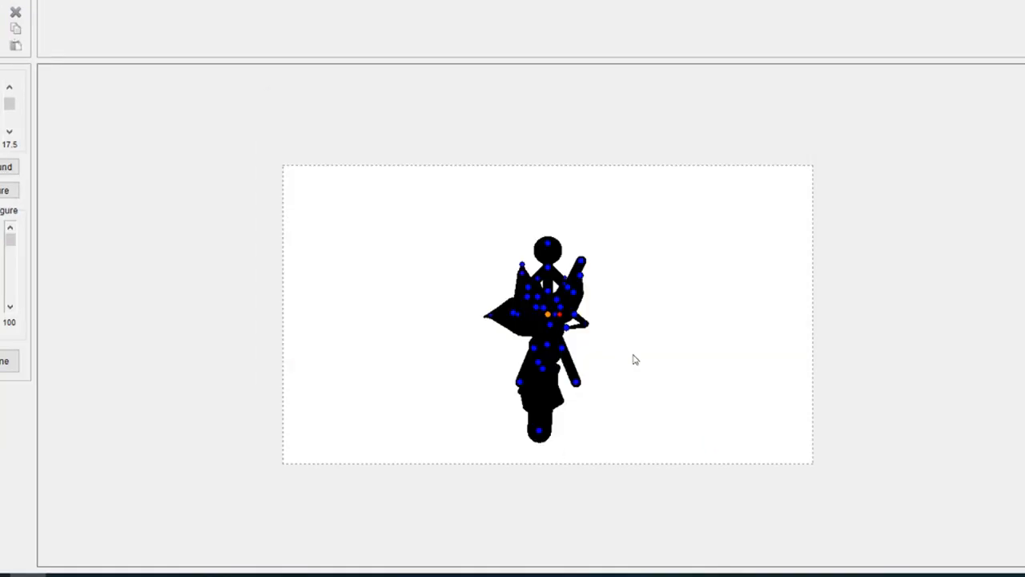
{"action": "key", "text": "y"}
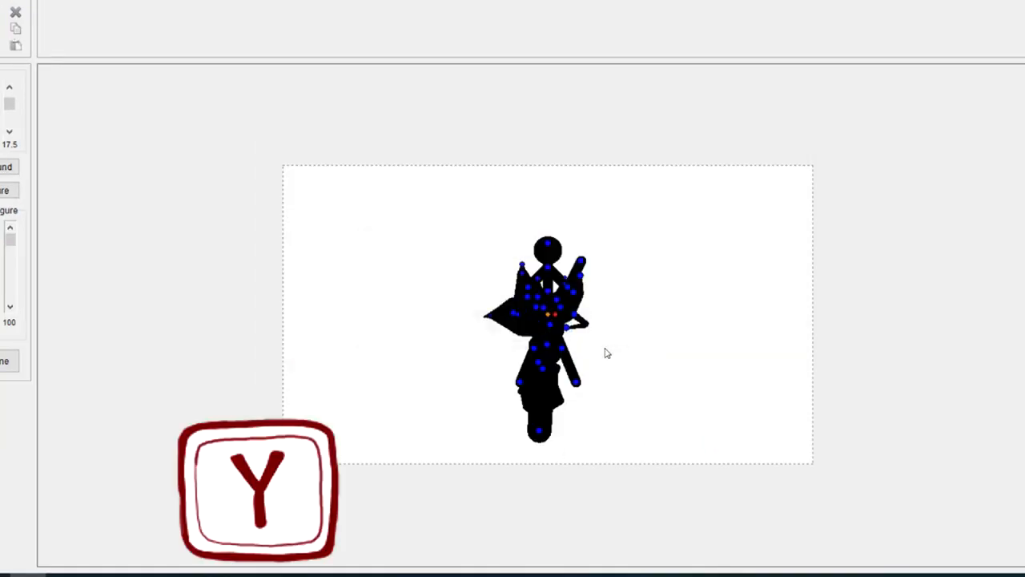
{"action": "mouse_move", "coordinate": [477, 337]}
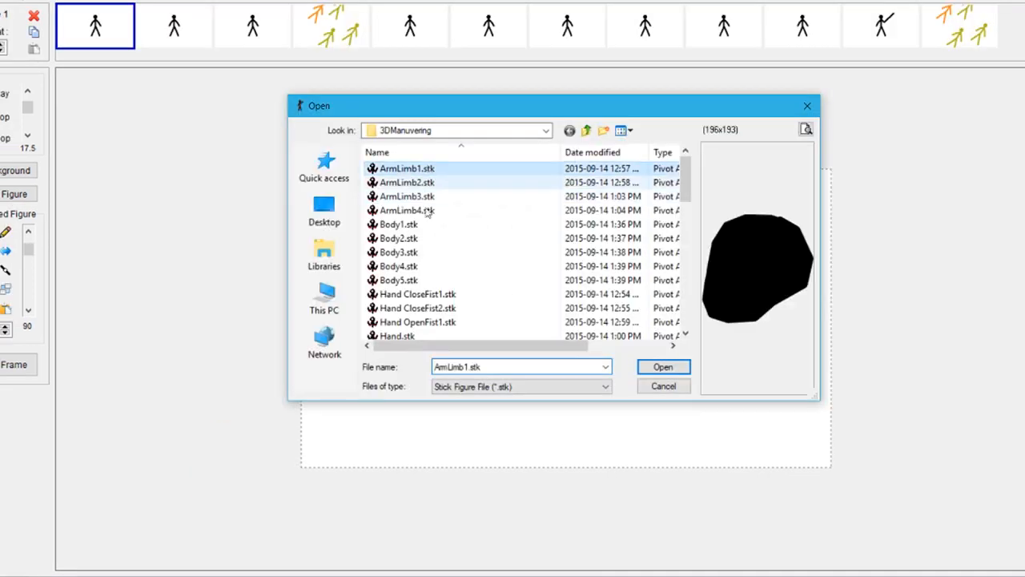
Step: Delete frames, confirming Yes, so the animation is trimmed to two frames
{"action": "left_click", "coordinate": [663, 365]}
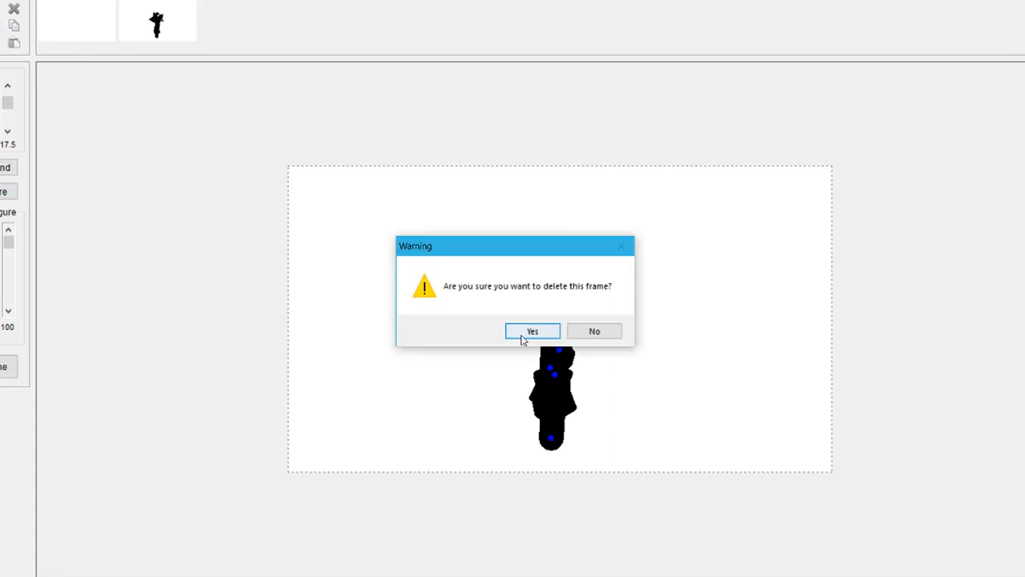
{"action": "left_click", "coordinate": [532, 330]}
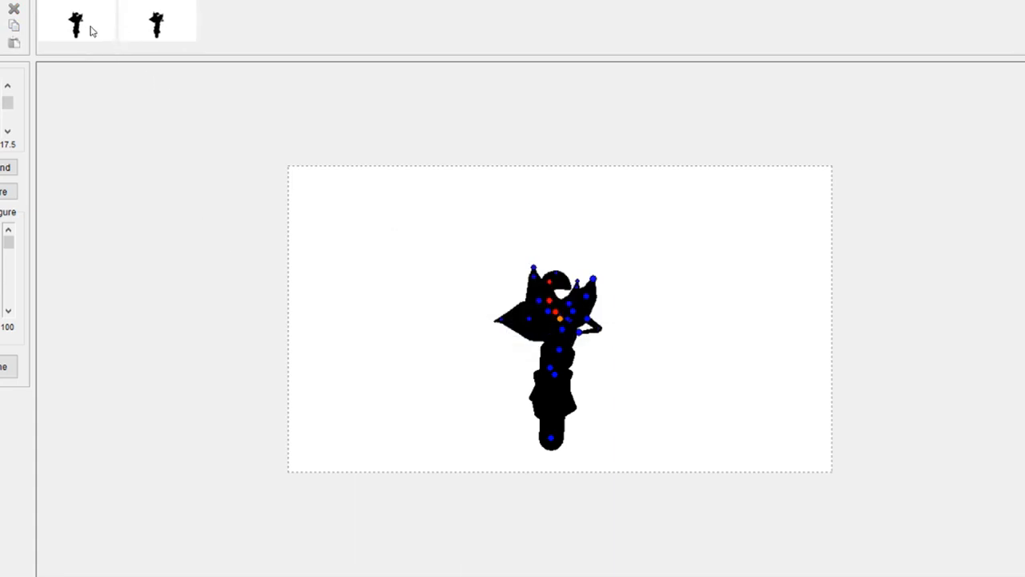